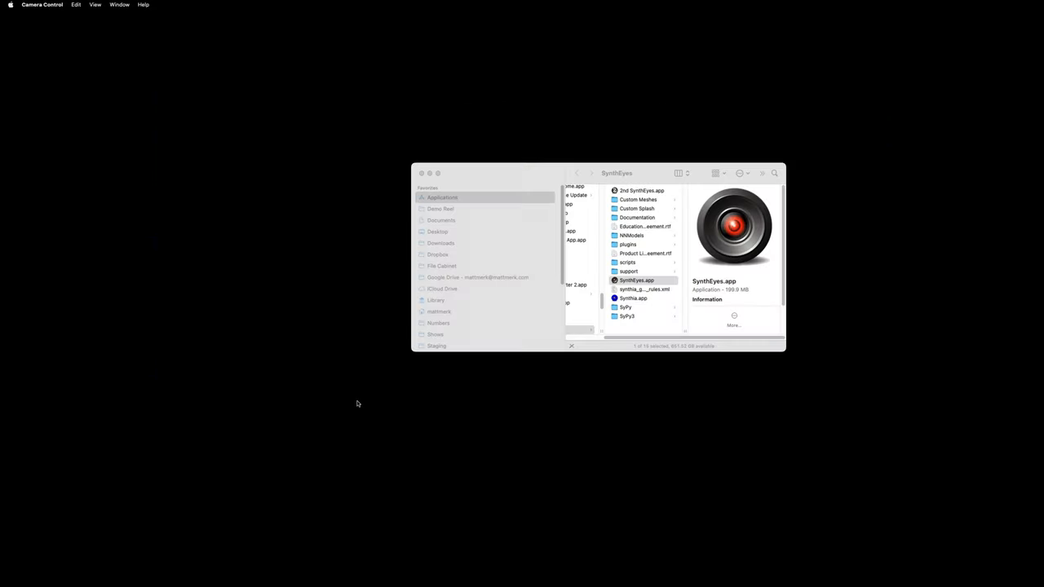
pyautogui.moveTo(646, 558)
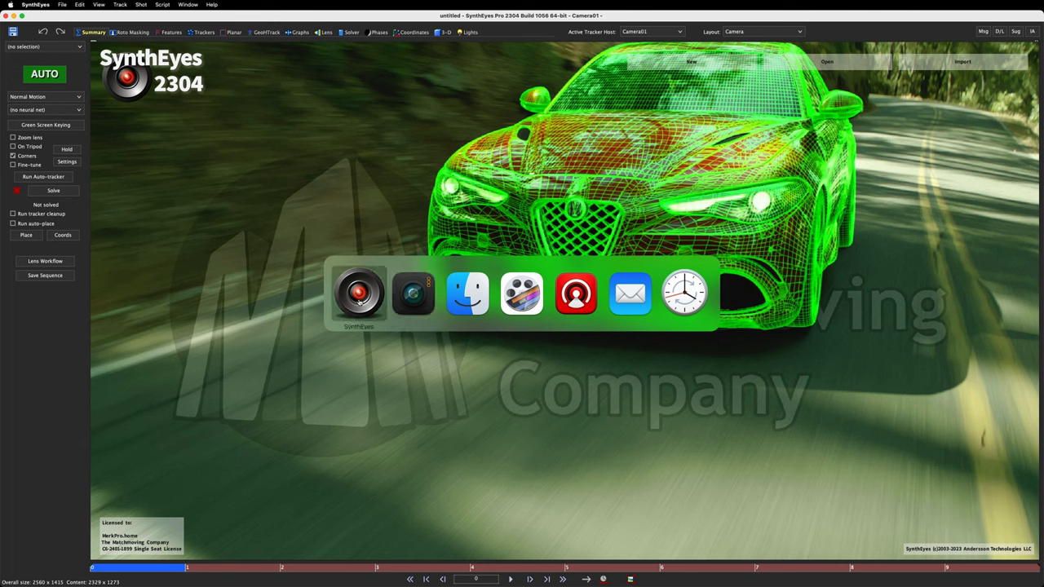
pyautogui.moveTo(413, 294)
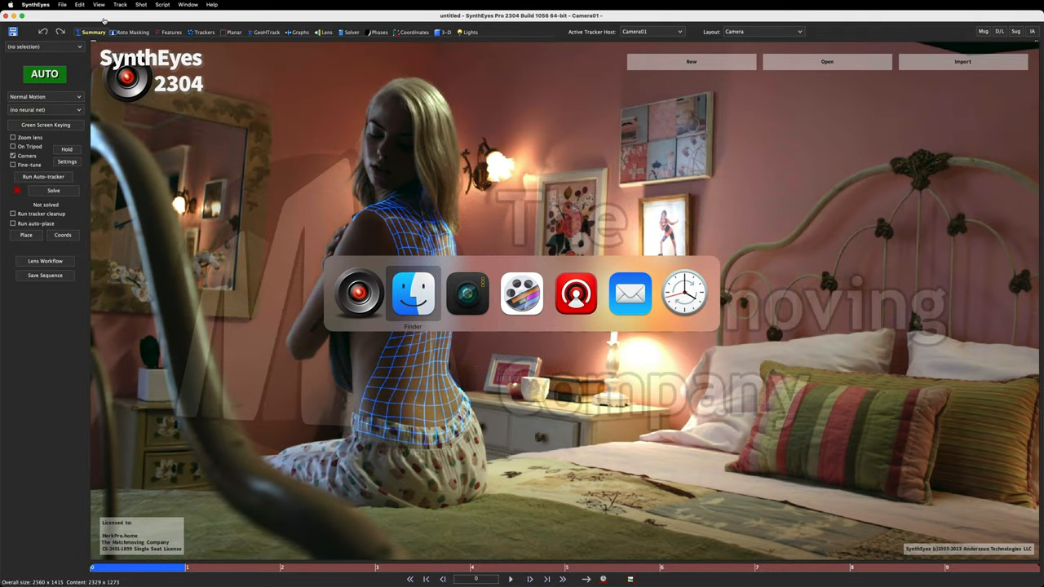
pyautogui.moveTo(359, 293)
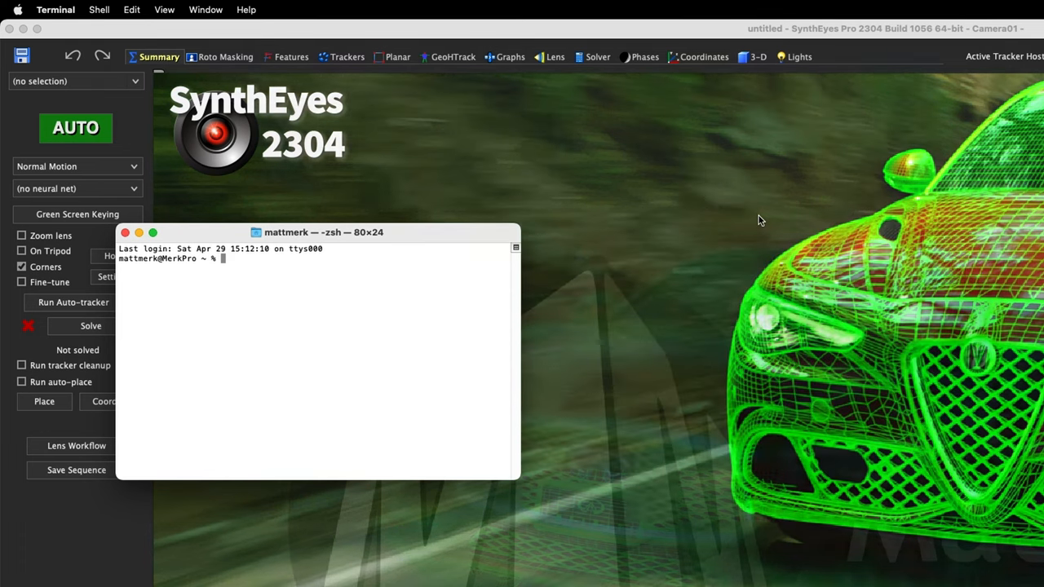
# Run 'open /Applications/SynthEyes/SynthEyes.app' and return to Terminal — still only one SynthEyes instance.
pyautogui.write('open')
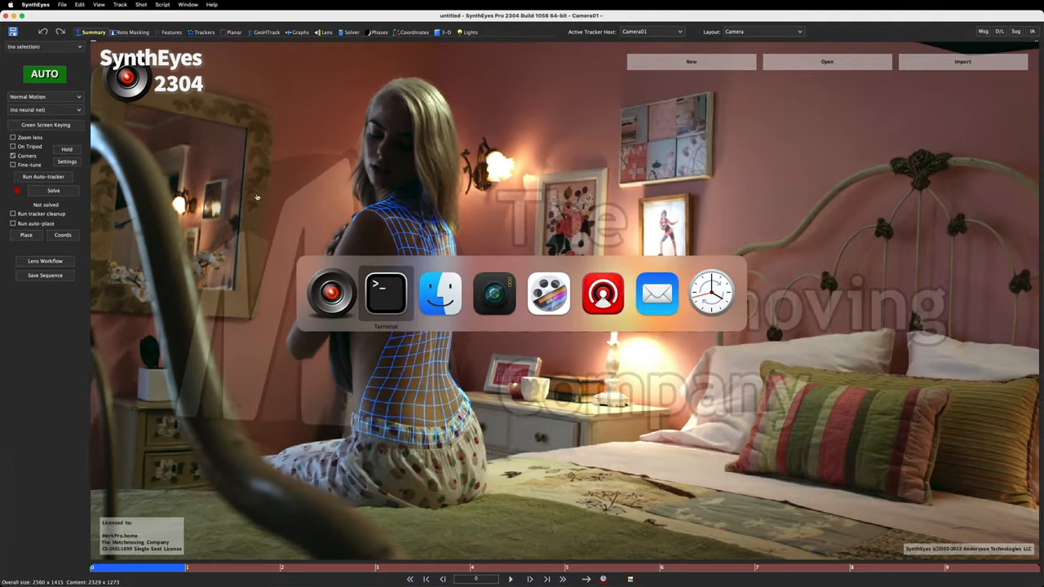
pyautogui.click(385, 292)
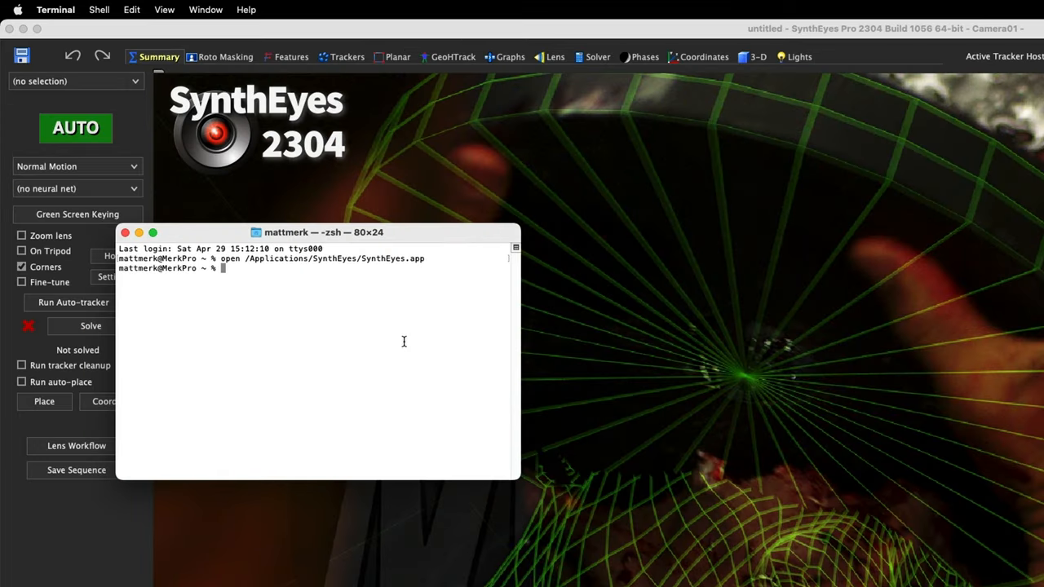
# Read 'man open' down to the -n option (new instance even if running), then quit with q.
pyautogui.write('man')
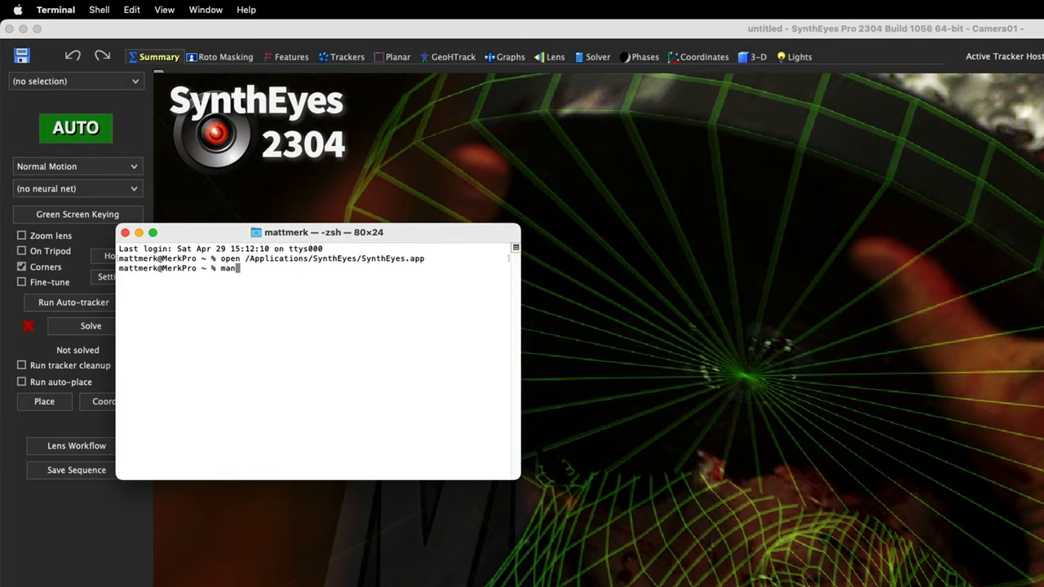
pyautogui.write('open')
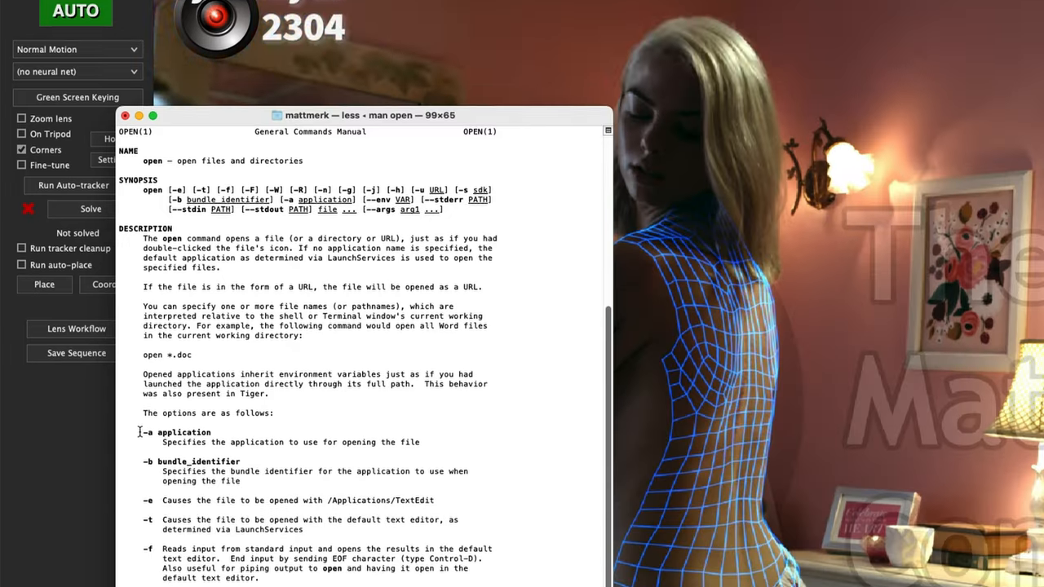
pyautogui.scroll(-3)
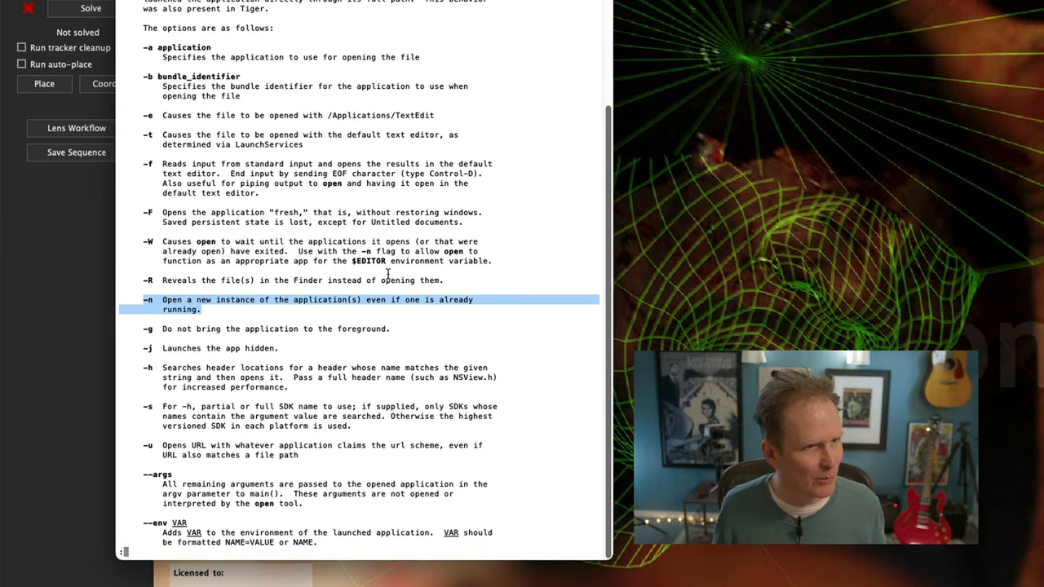
pyautogui.press('q')
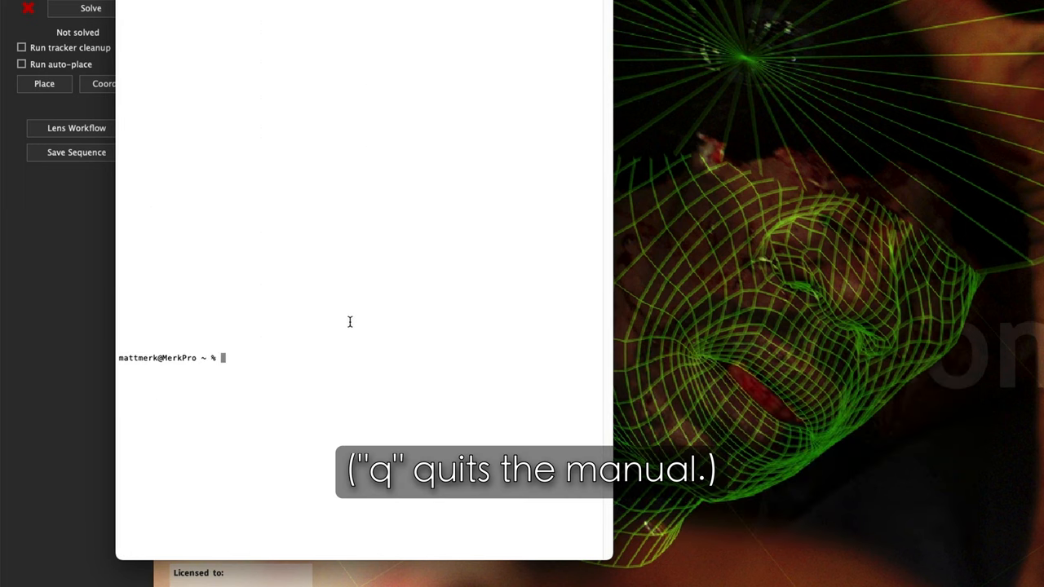
# Clear the Terminal window with Ctrl-L before running open -n on SynthEyes.app.
pyautogui.press('ctrl+l')
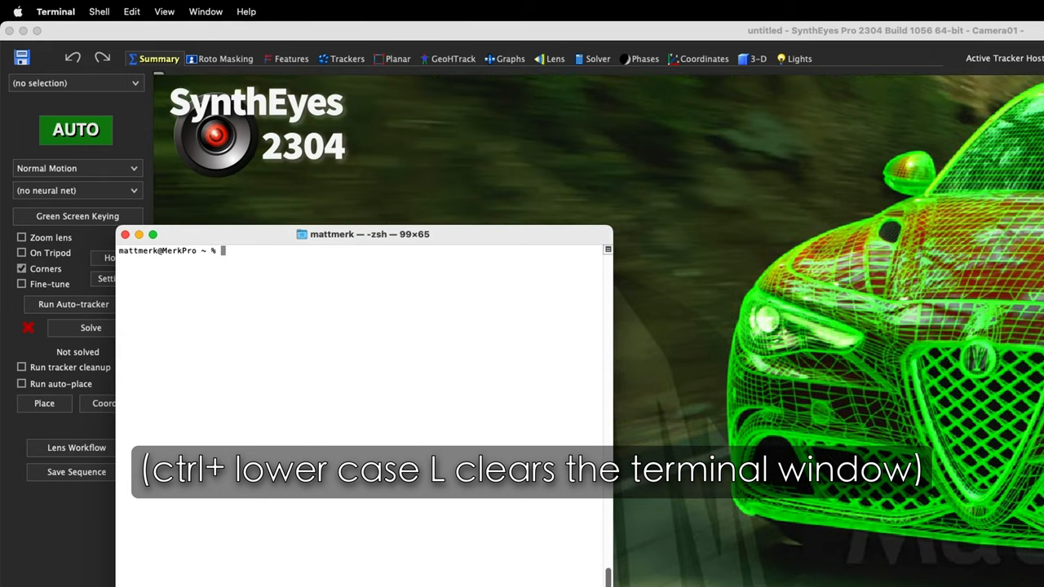
pyautogui.press('ctrl+l')
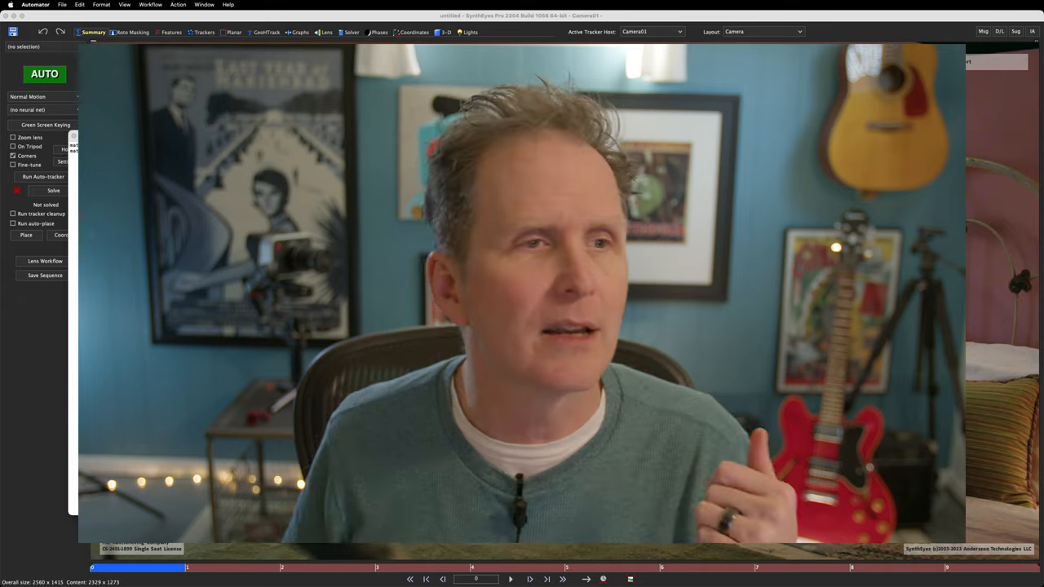
# Create a new Application workflow Untitled.app with an empty Run Shell Script step using /bin/zsh.
pyautogui.click(62, 5)
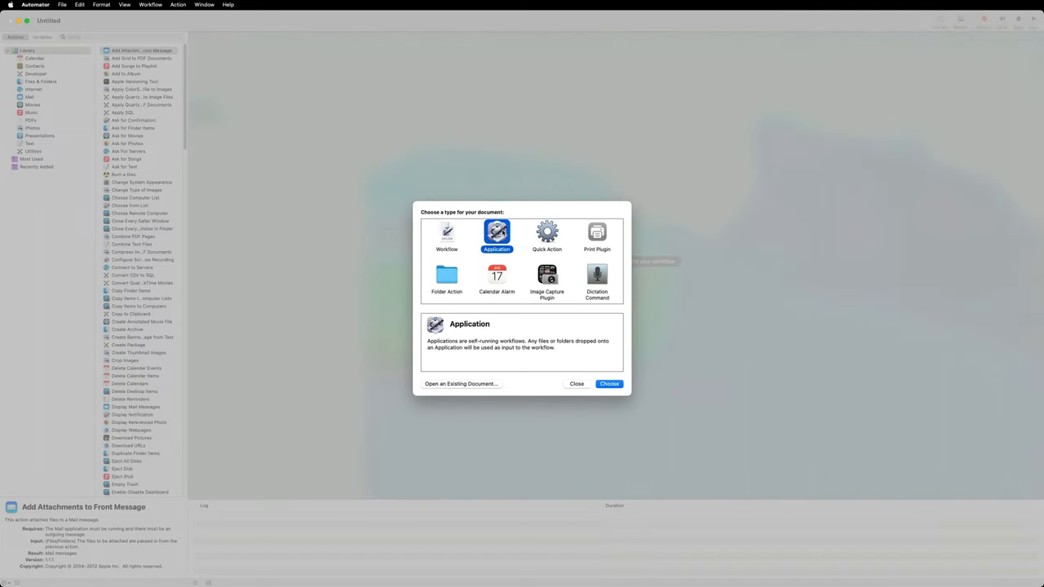
pyautogui.click(610, 383)
pyautogui.write('run')
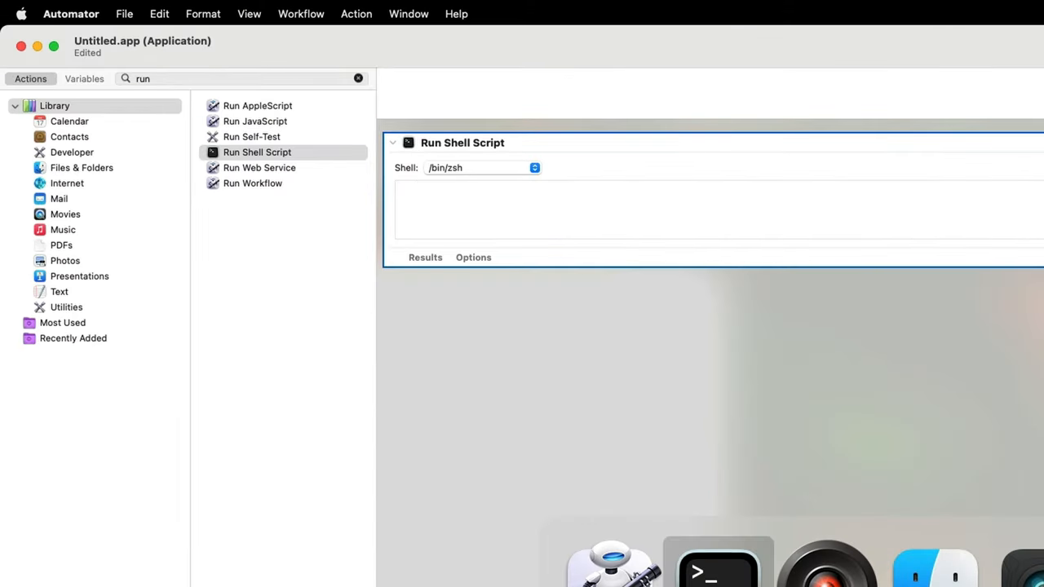
pyautogui.click(718, 563)
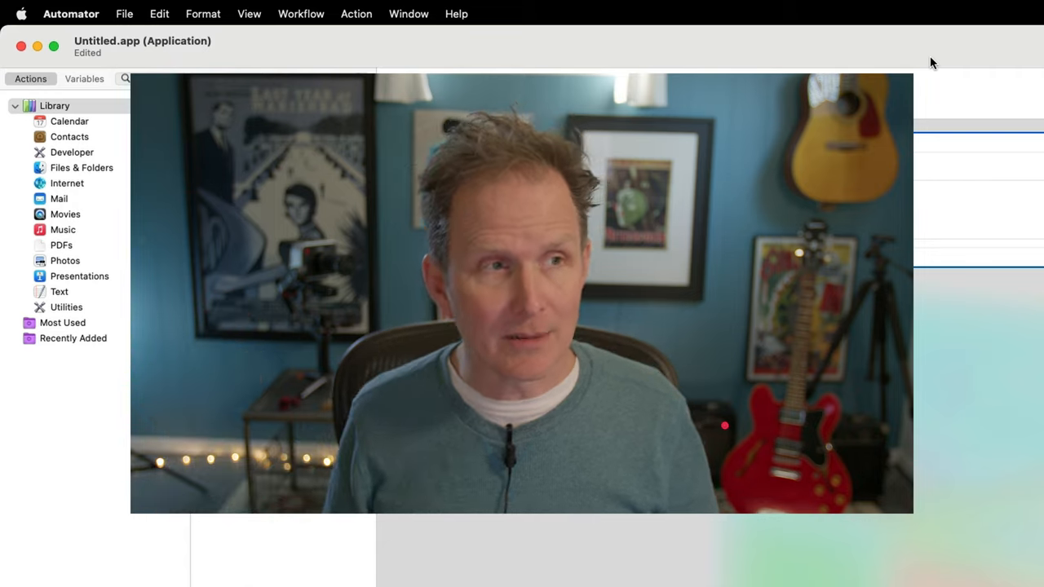
# Discard the untitled draft and open the existing 2nd SynthEyes.app workflow running 'open -n /Applications/SynthEyes/SynthEyes.app'.
pyautogui.write('run')
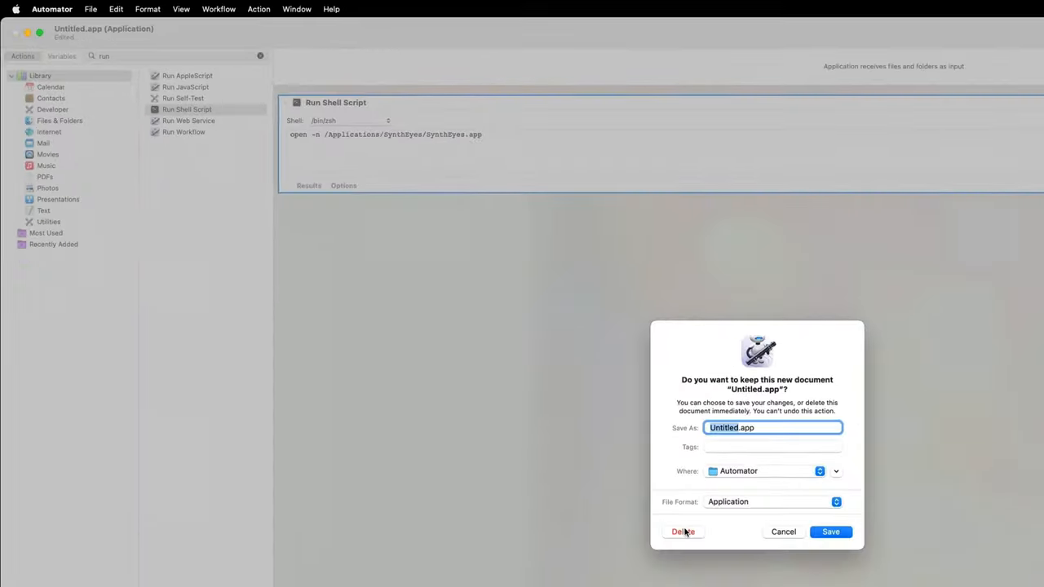
pyautogui.click(682, 532)
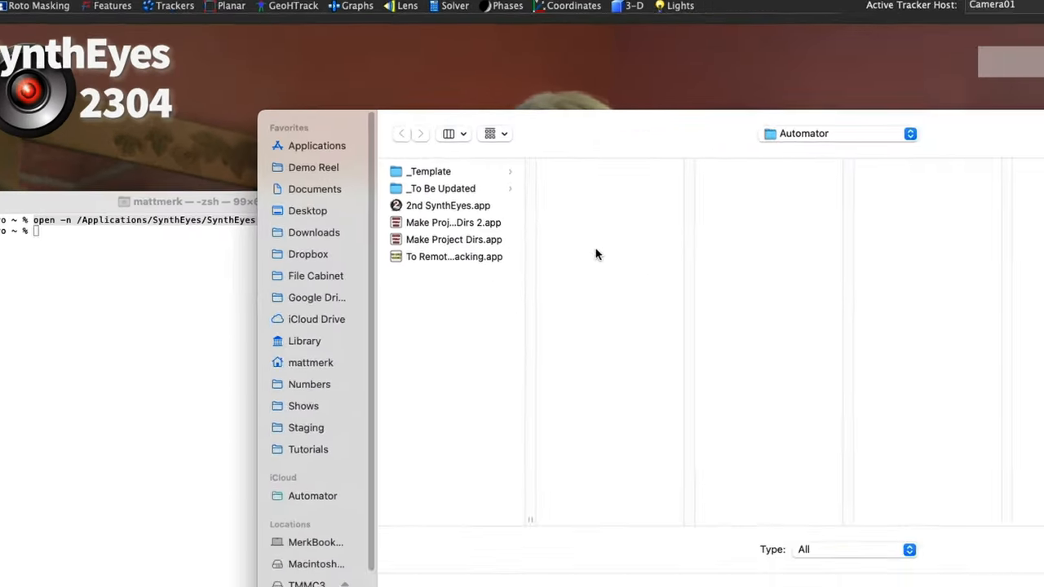
pyautogui.click(447, 205)
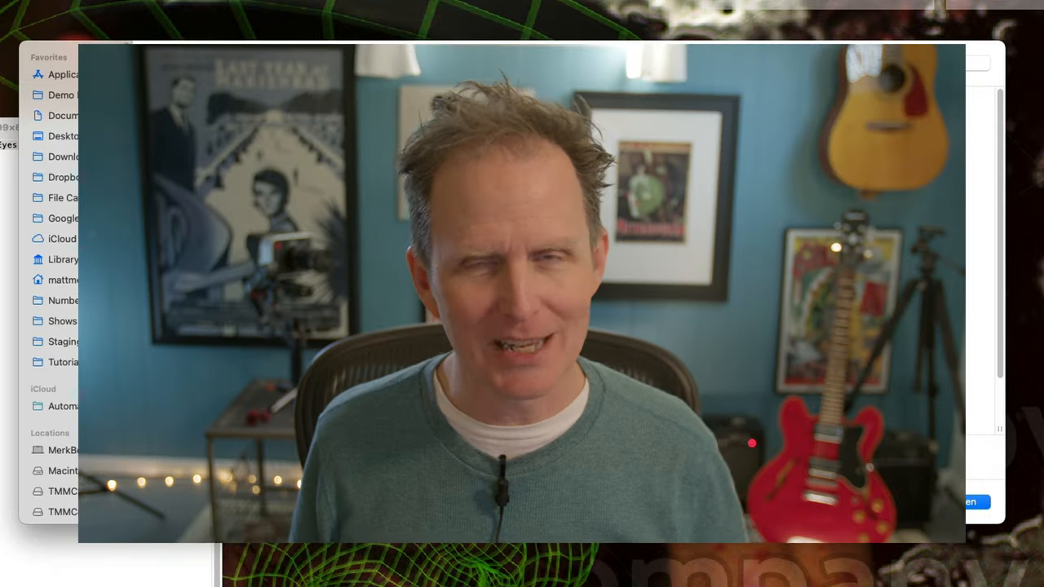
pyautogui.click(199, 131)
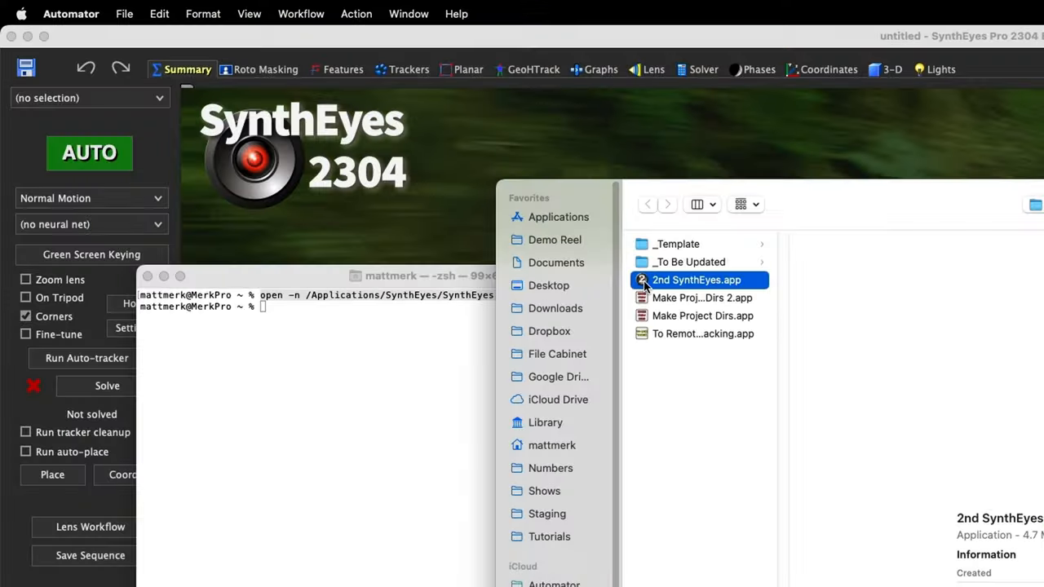
pyautogui.doubleClick(696, 280)
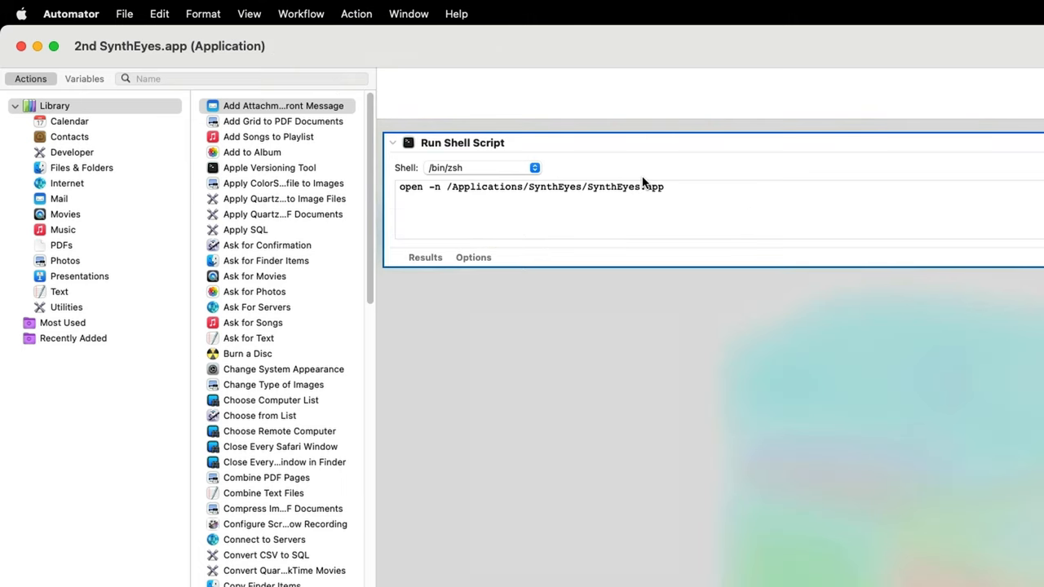
pyautogui.moveTo(111, 66)
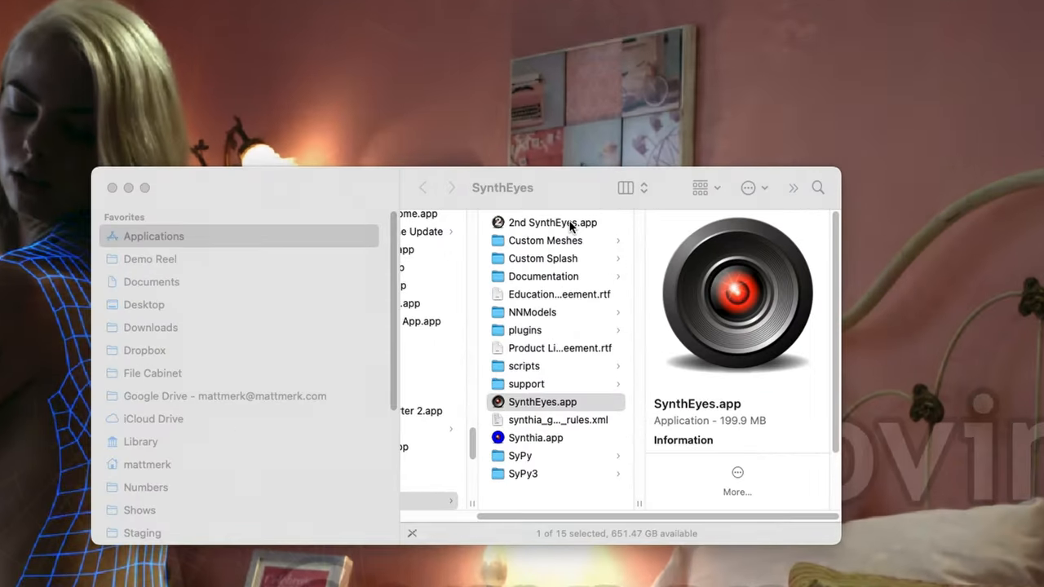
# Preview 2nd SynthEyes.app in /Applications/SynthEyes — a 4.7 MB application with a '2' lens icon.
pyautogui.click(551, 222)
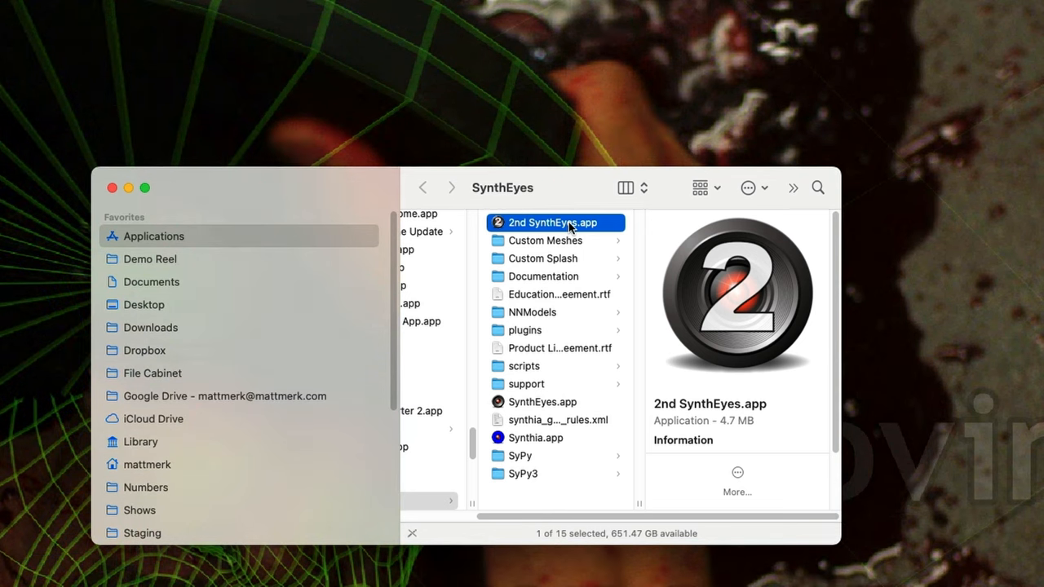
pyautogui.moveTo(555, 351)
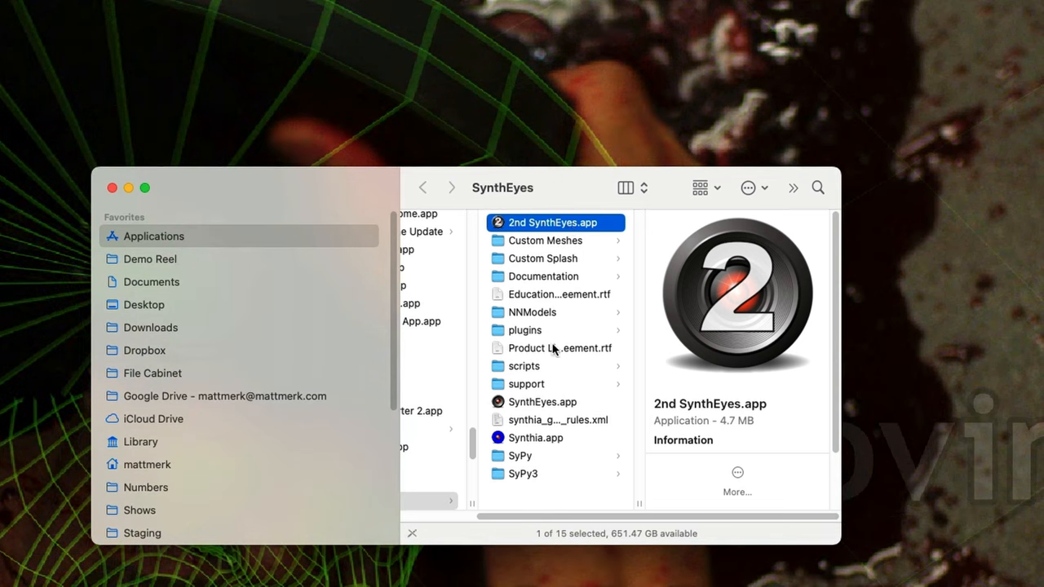
pyautogui.moveTo(499, 225)
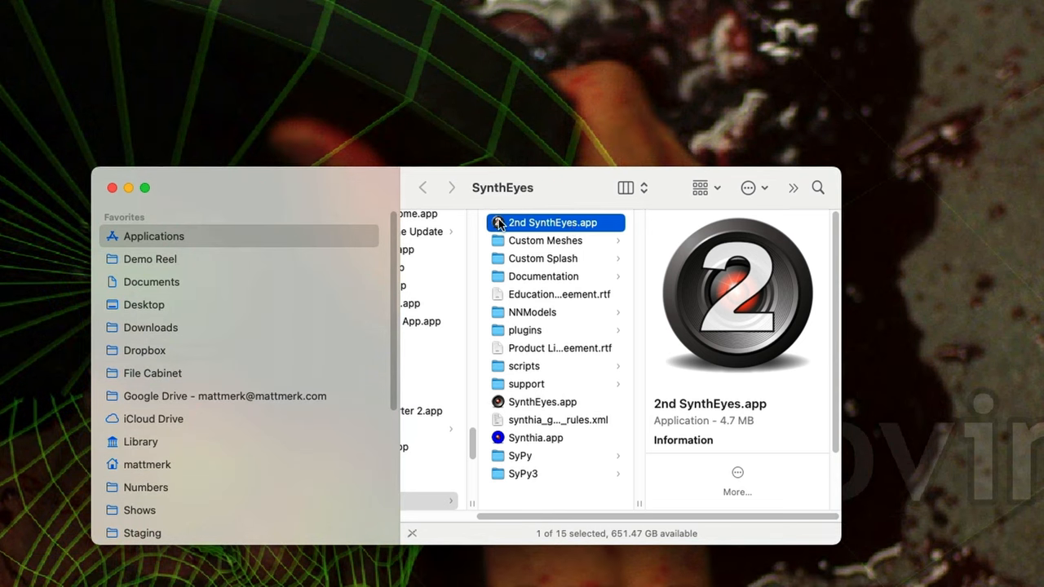